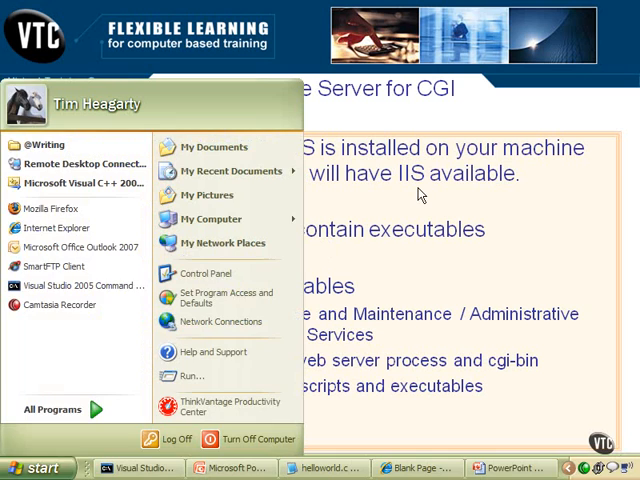
Bring up the blank Internet Explorer window and enter 'localhost' in the address bar.
{"action": "left_click", "coordinate": [413, 468]}
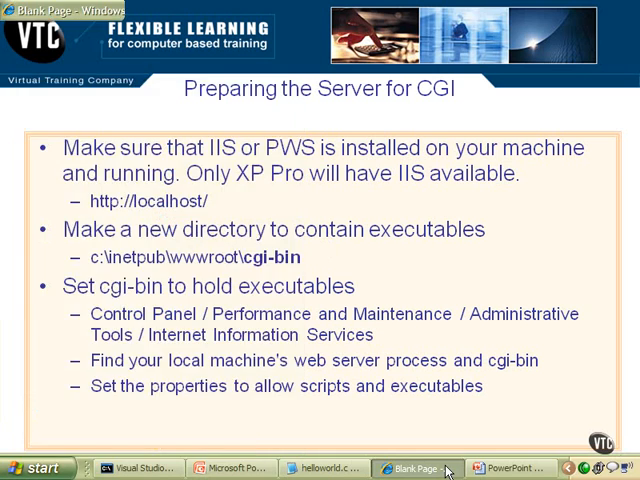
{"action": "left_click", "coordinate": [417, 467]}
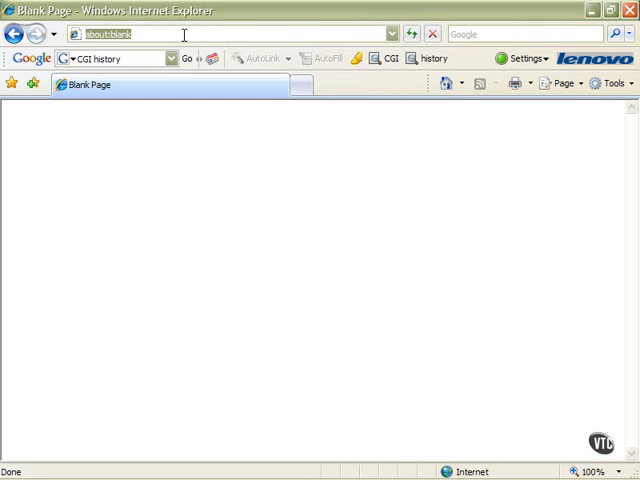
{"action": "type", "text": "localhost"}
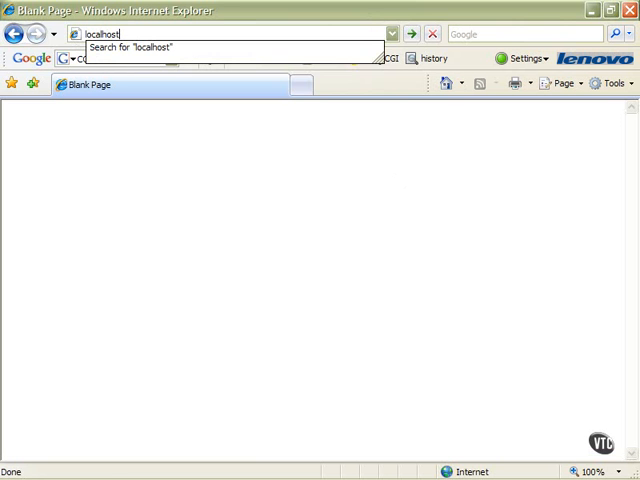
{"action": "key", "text": "Return"}
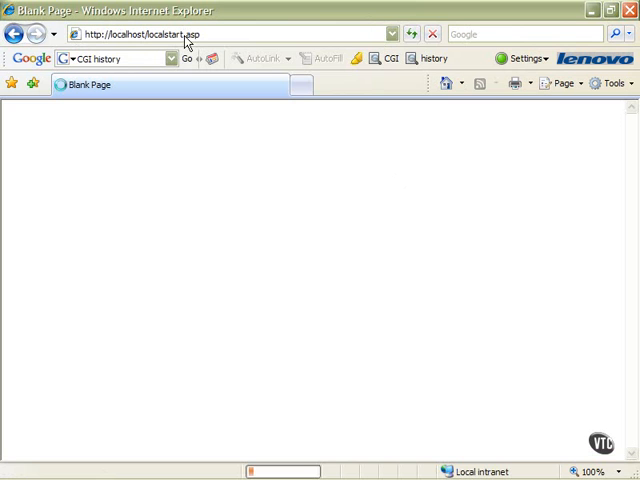
{"action": "left_click", "coordinate": [614, 11]}
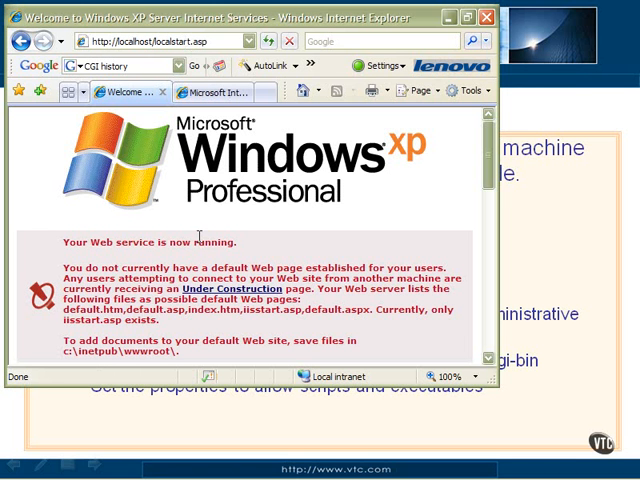
{"action": "mouse_move", "coordinate": [385, 240]}
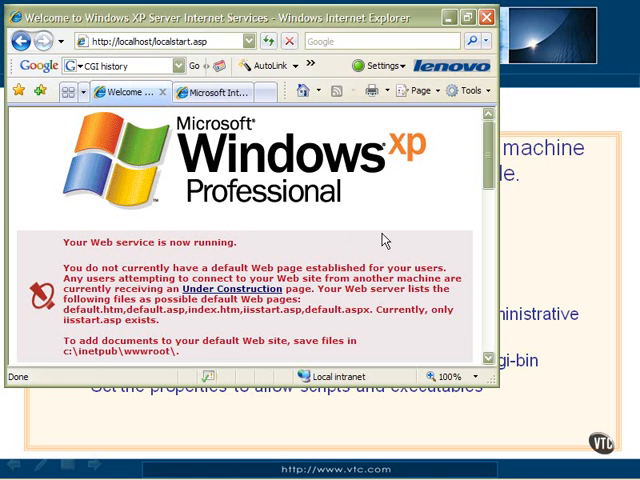
{"action": "scroll", "scroll_direction": "down", "scroll_amount": 3}
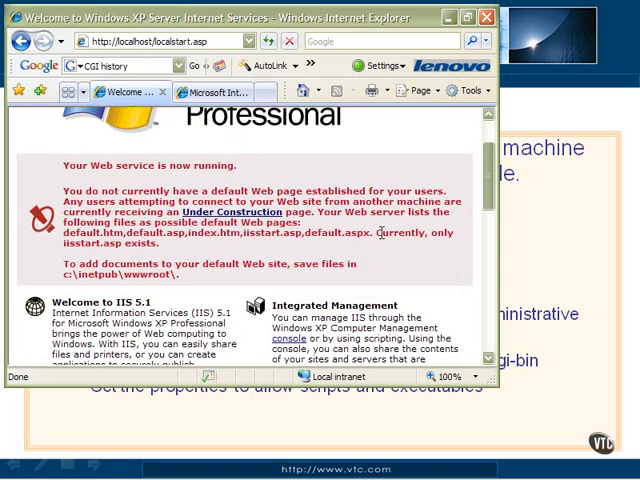
{"action": "scroll", "scroll_direction": "down", "scroll_amount": 3}
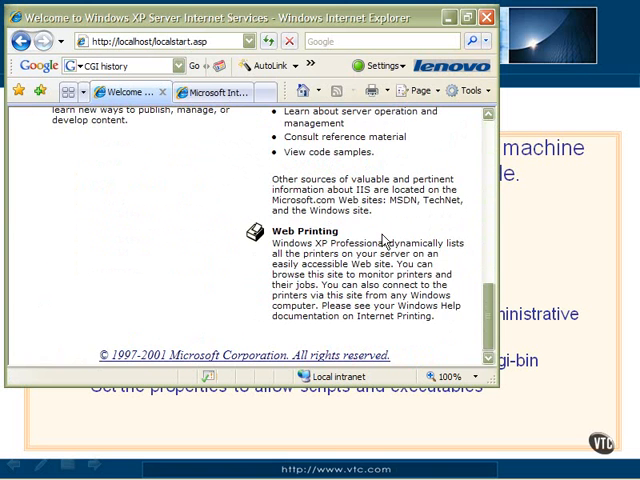
{"action": "scroll", "scroll_direction": "up", "scroll_amount": 3}
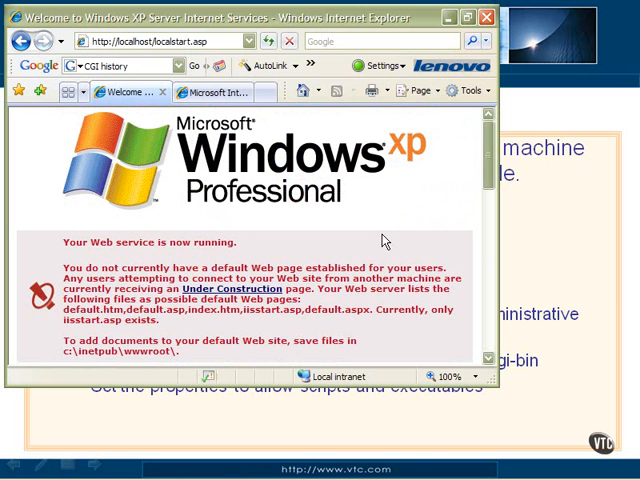
{"action": "mouse_move", "coordinate": [378, 235]}
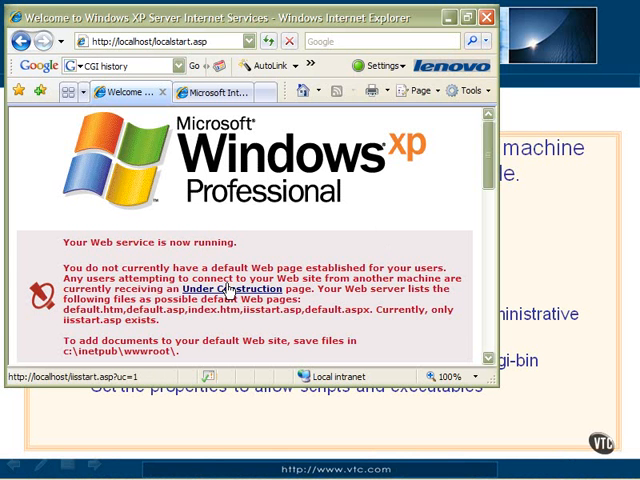
{"action": "mouse_move", "coordinate": [375, 162]}
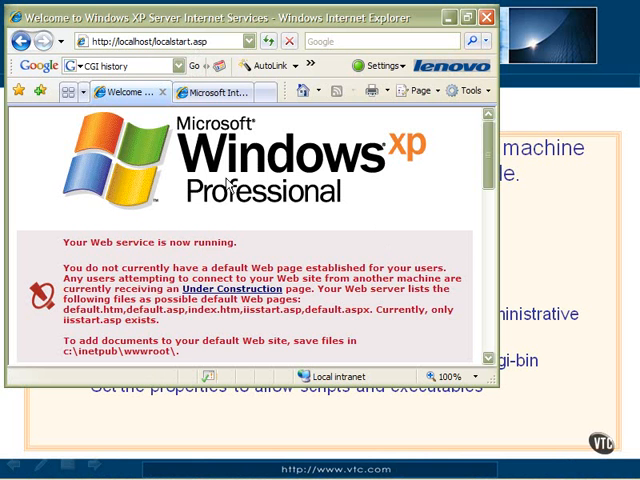
Open the Microsoft Internet Information Services 5.1 documentation tab and scroll its overview.
{"action": "left_click", "coordinate": [213, 92]}
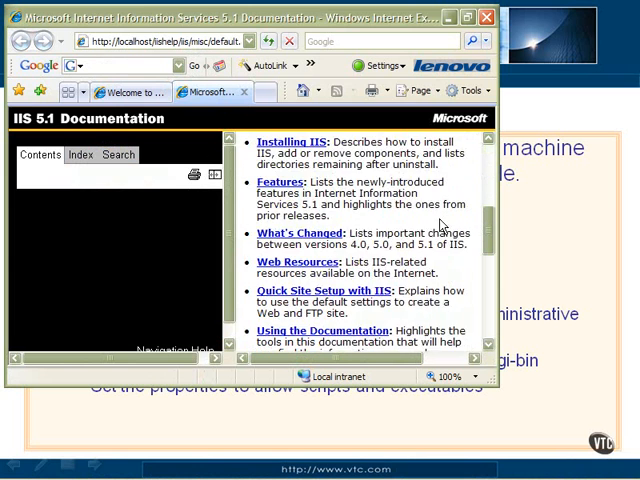
{"action": "scroll", "scroll_direction": "up", "scroll_amount": 3}
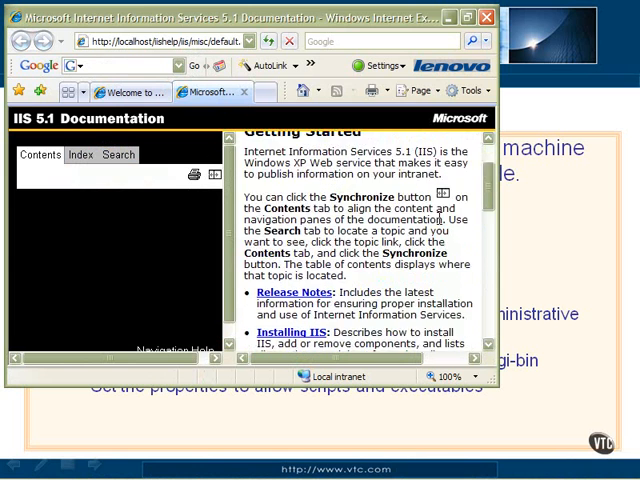
{"action": "scroll", "scroll_direction": "up", "scroll_amount": 3}
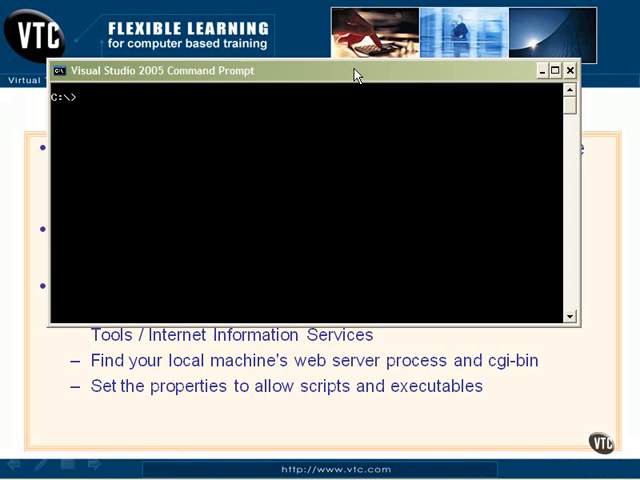
Change the command prompt directory to C:\Inetpub\wwwroot.
{"action": "type", "text": "cd"}
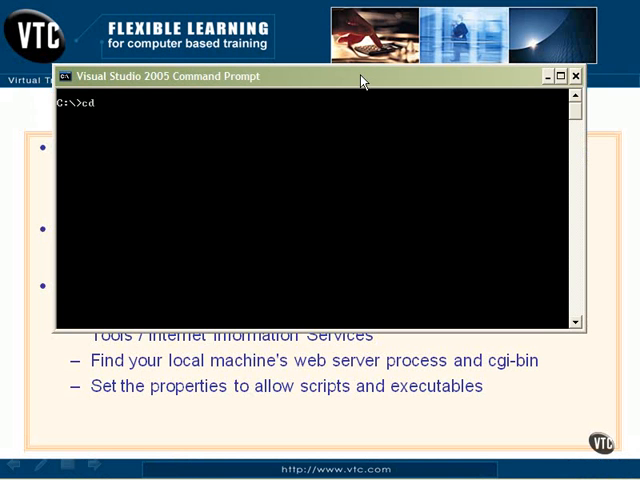
{"action": "type", "text": "inetpub\\"}
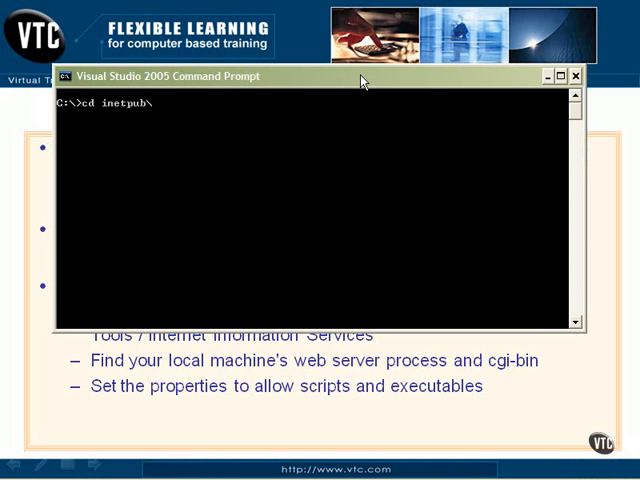
{"action": "key", "text": "Return"}
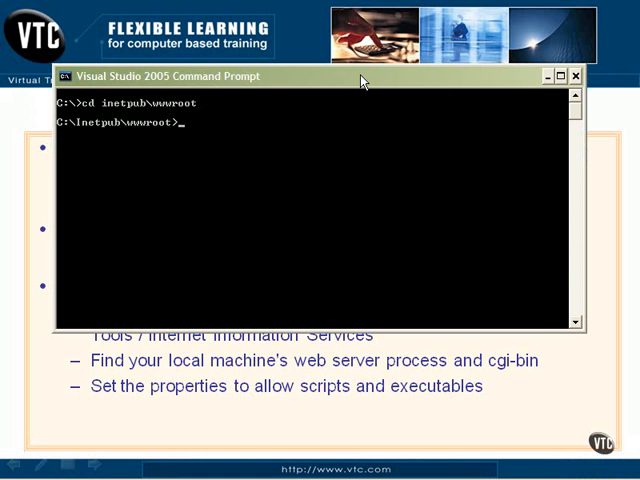
List the wwwroot contents with dir and scroll to find the cgi-bin folder.
{"action": "type", "text": "dir"}
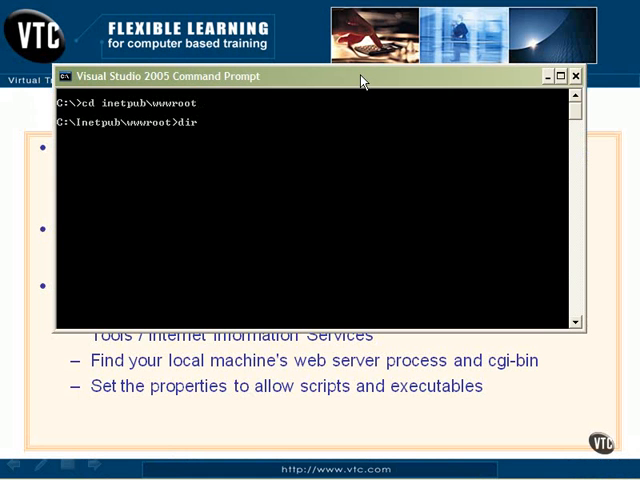
{"action": "key", "text": "Return"}
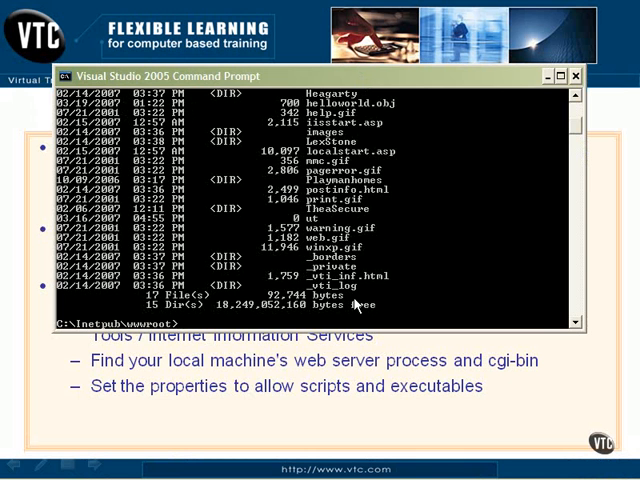
{"action": "scroll", "scroll_direction": "up", "scroll_amount": 3}
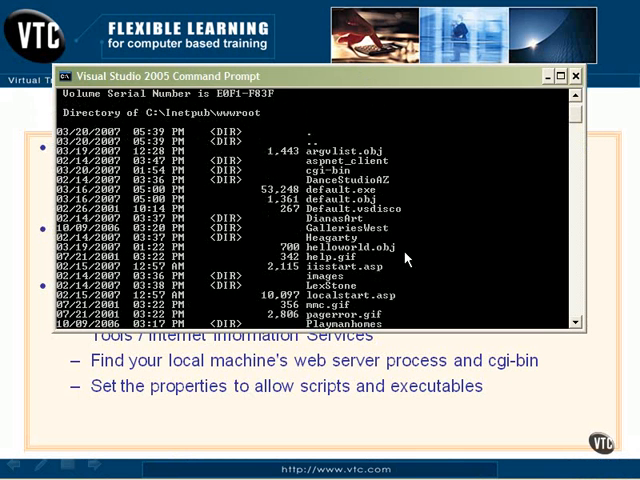
{"action": "scroll", "scroll_direction": "down", "scroll_amount": 3}
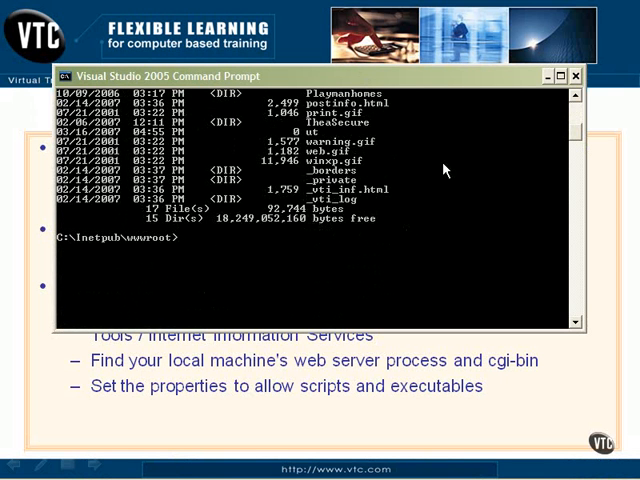
{"action": "mouse_move", "coordinate": [476, 124]}
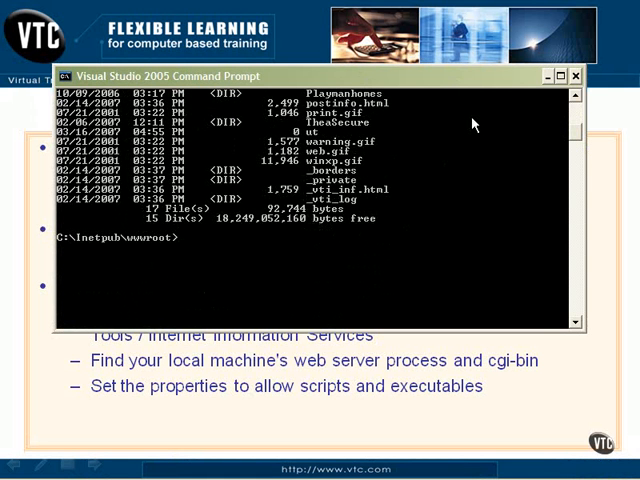
Change into C:\Inetpub\wwwroot\cgi-bin, list its five files with dir, then run cls.
{"action": "type", "text": "cd cgi"}
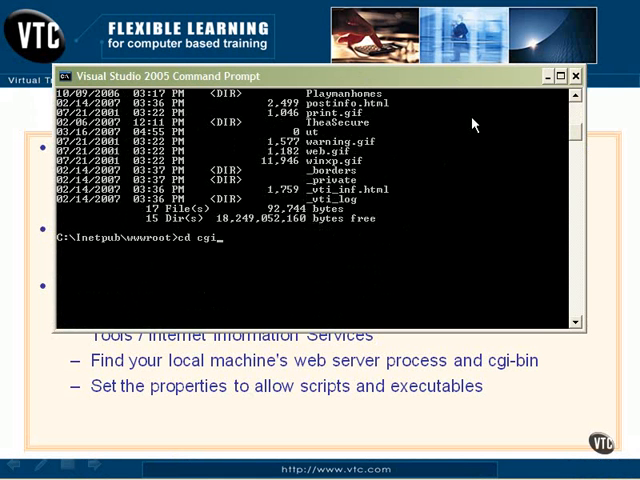
{"action": "key", "text": "Return"}
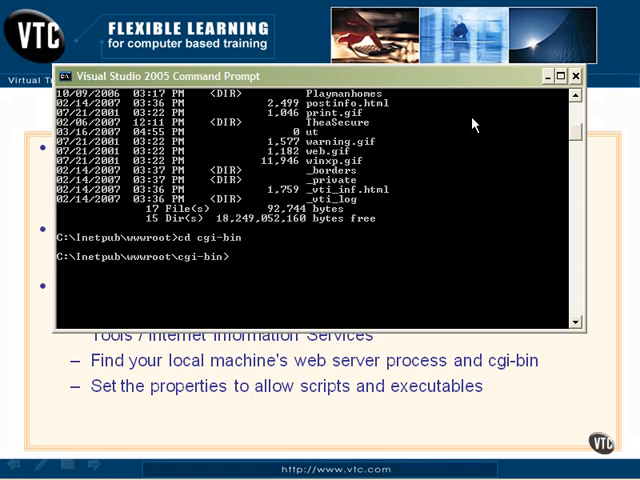
{"action": "type", "text": "dir"}
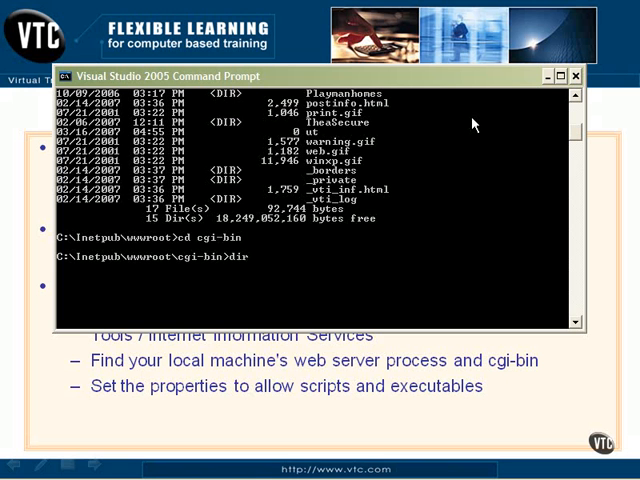
{"action": "key", "text": "Return"}
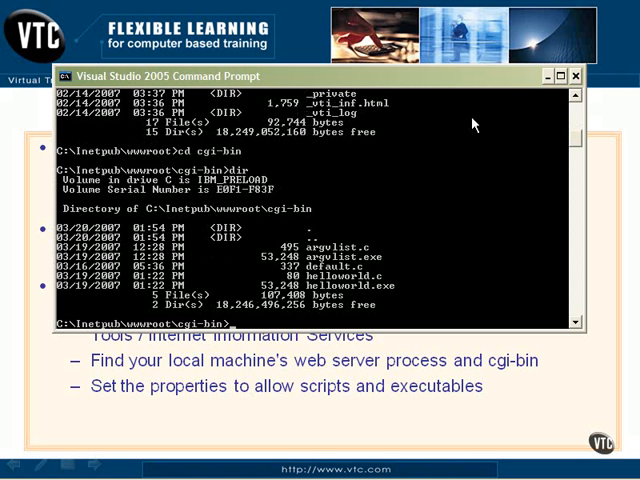
{"action": "type", "text": "cls"}
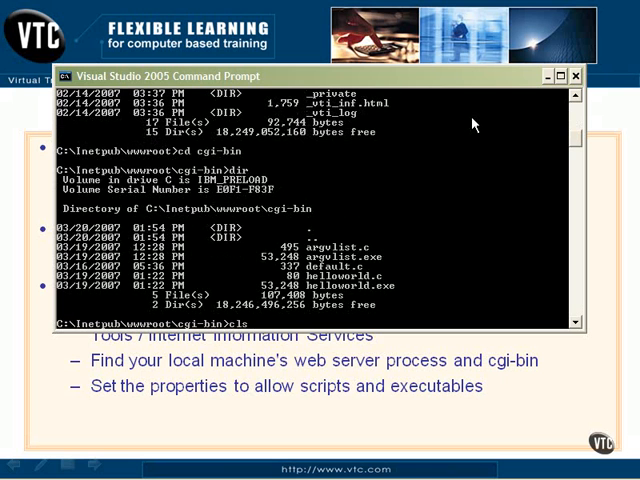
{"action": "key", "text": "Return"}
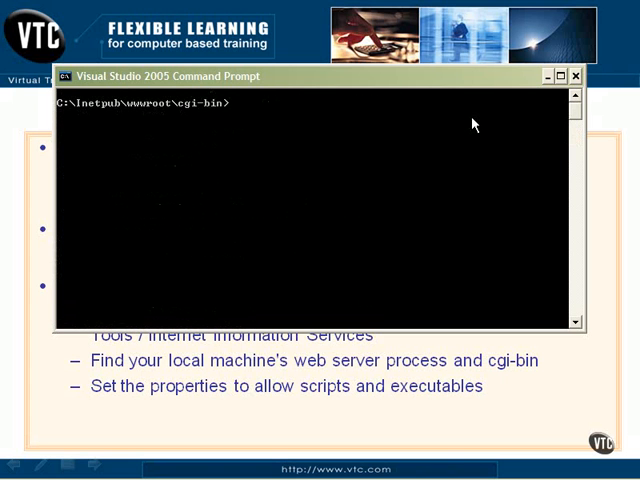